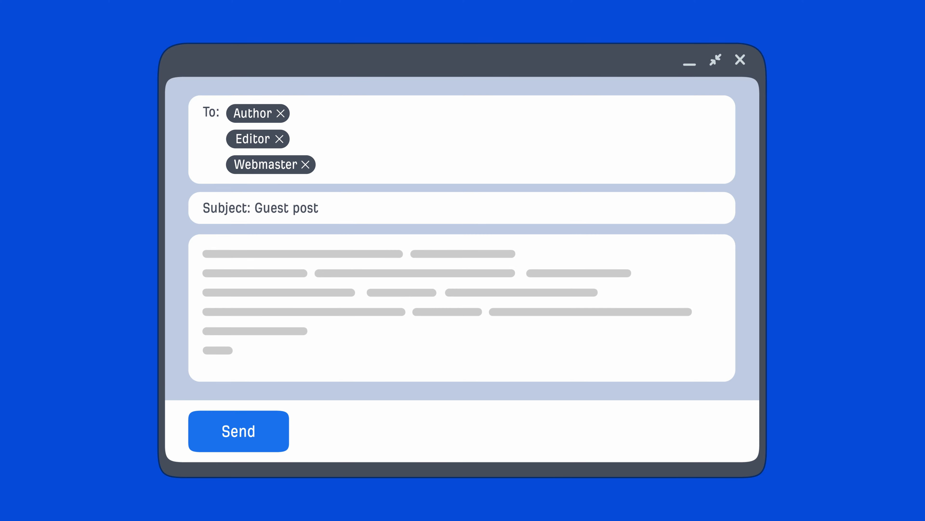
Step: Turn Author and Webmaster red as wrong recipients, flash Editor green then back to grey
{"action": "left_click", "coordinate": [252, 113]}
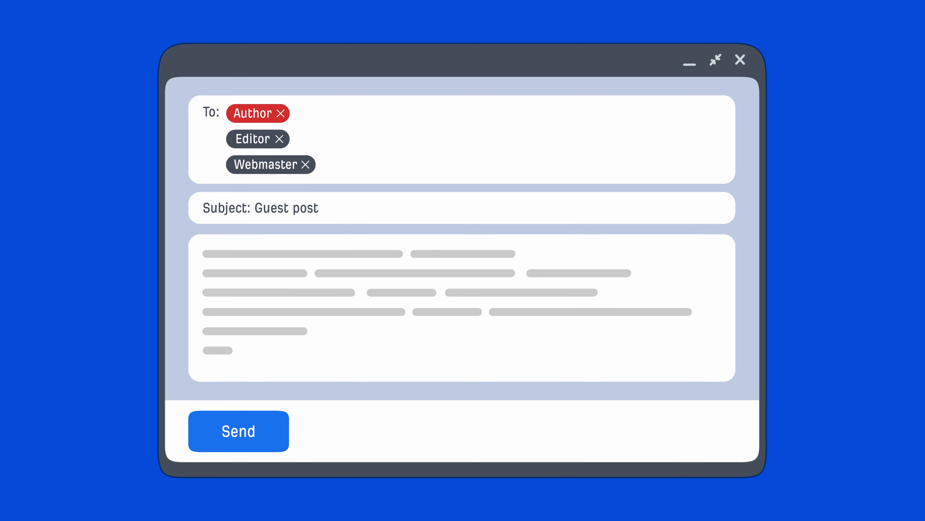
{"action": "left_click", "coordinate": [270, 164]}
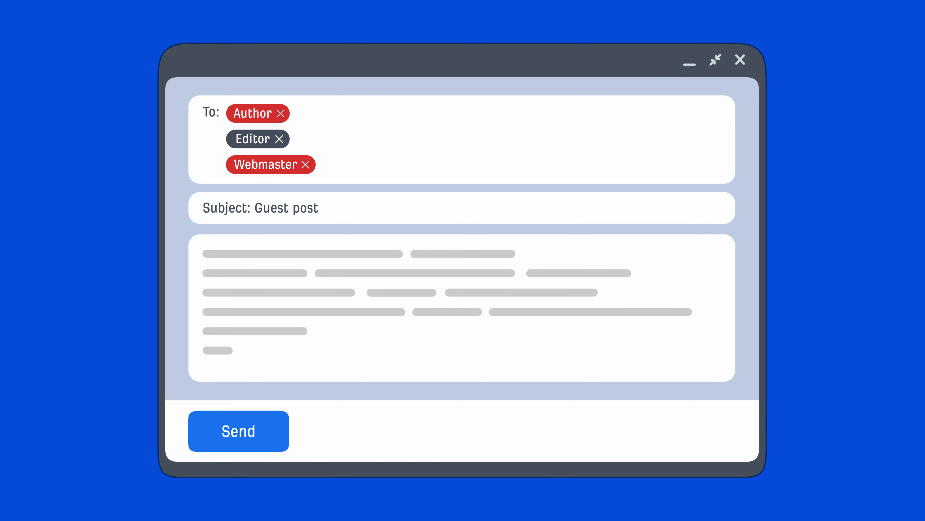
{"action": "left_click", "coordinate": [257, 139]}
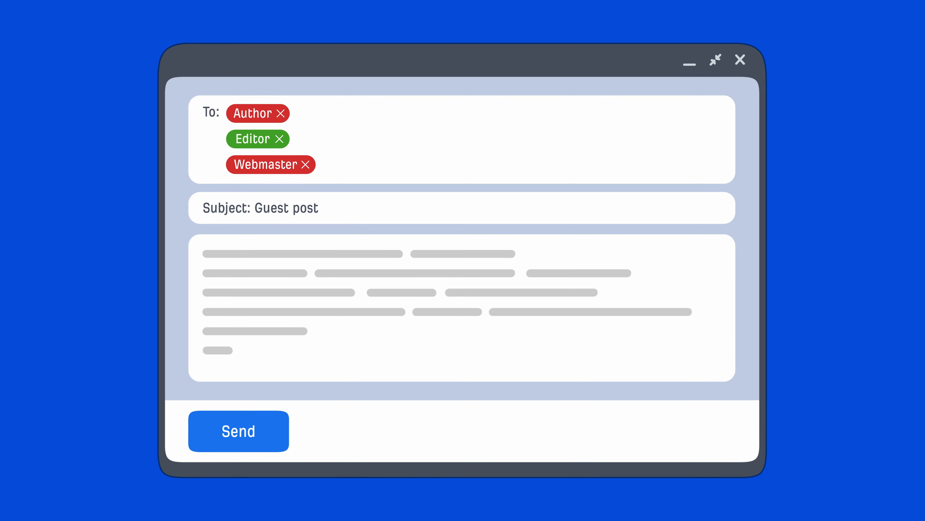
{"action": "left_click", "coordinate": [258, 139]}
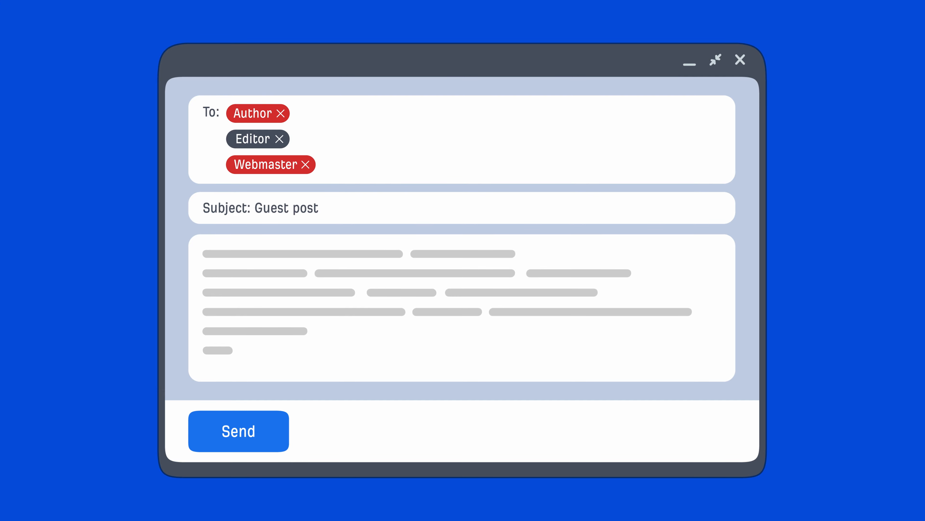
{"action": "left_click", "coordinate": [258, 138]}
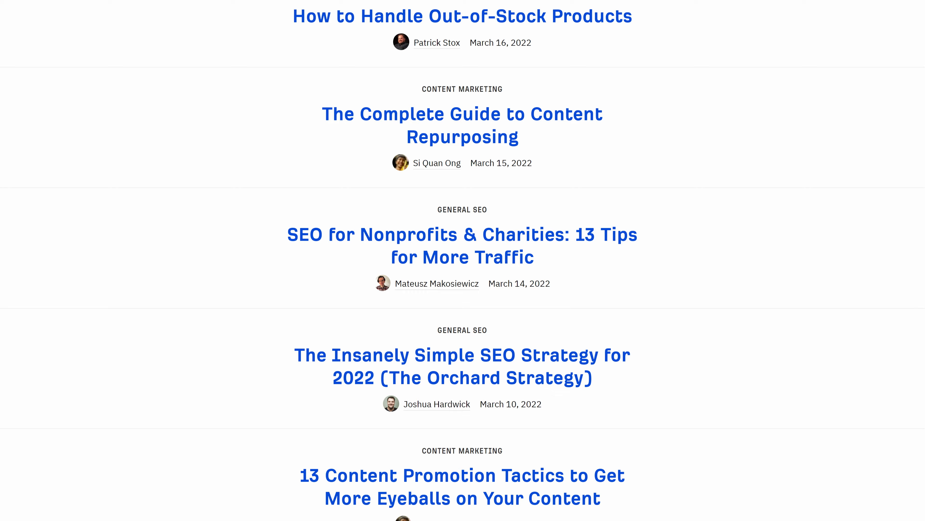
Step: Open Joshua Hardwick's author page from the Orchard Strategy post and highlight 'Head of Content at Ahrefs'
{"action": "scroll", "scroll_direction": "down", "scroll_amount": 3}
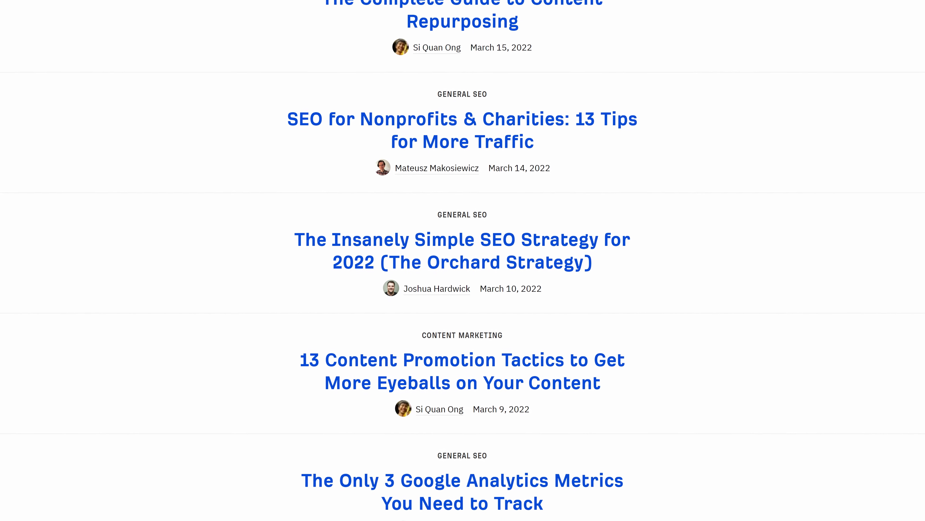
{"action": "scroll", "scroll_direction": "down", "scroll_amount": 3}
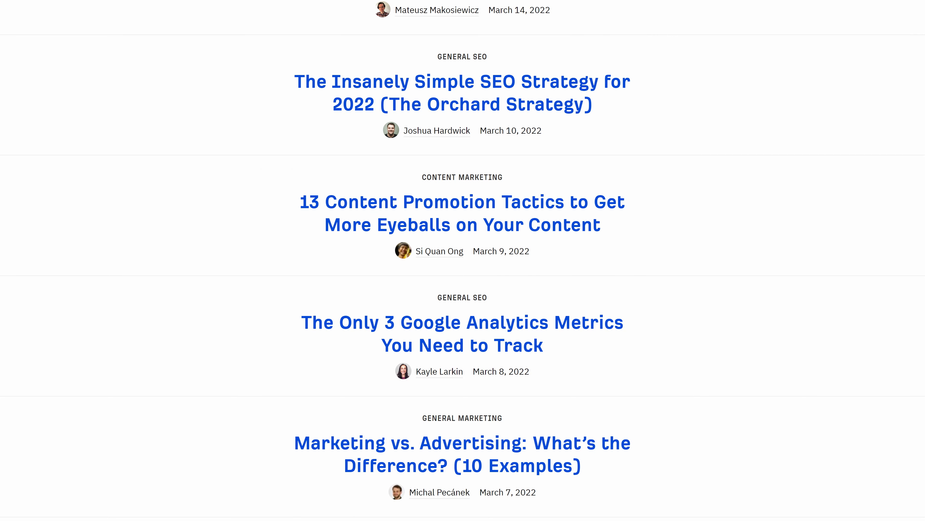
{"action": "left_click", "coordinate": [436, 130]}
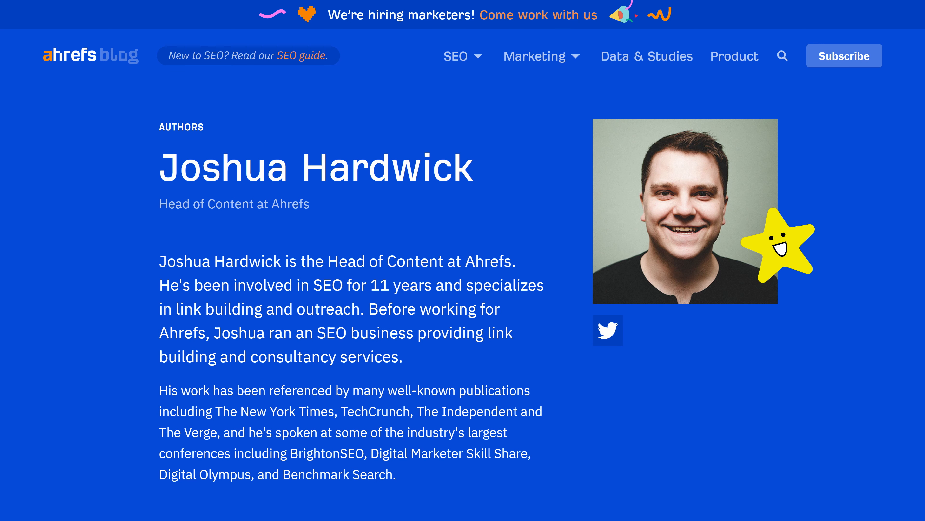
{"action": "double_click", "coordinate": [233, 204]}
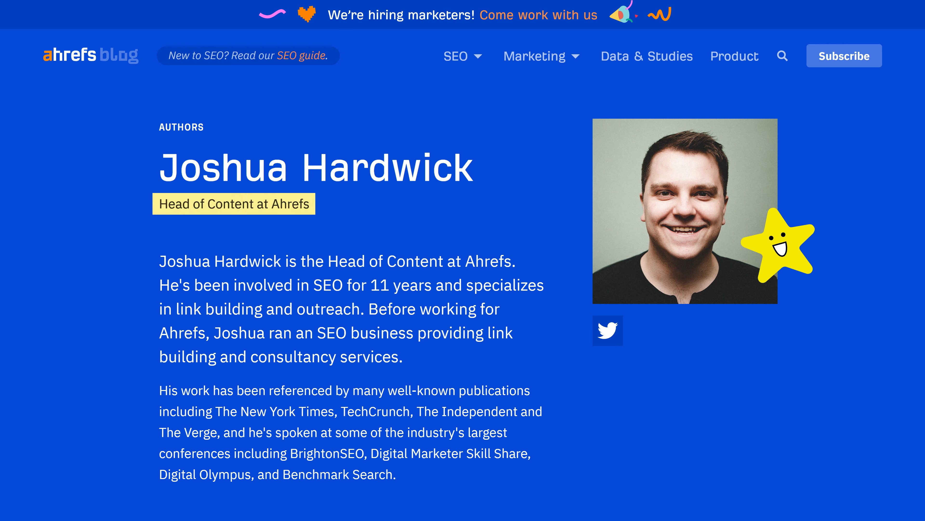